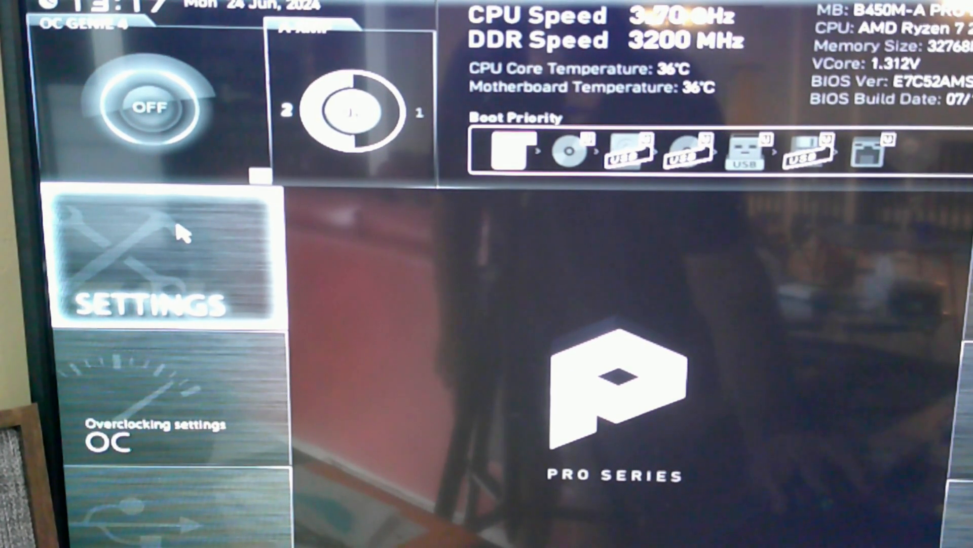
Step: Go to the Settings section and into its Advanced submenu
{"action": "left_click", "coordinate": [149, 254]}
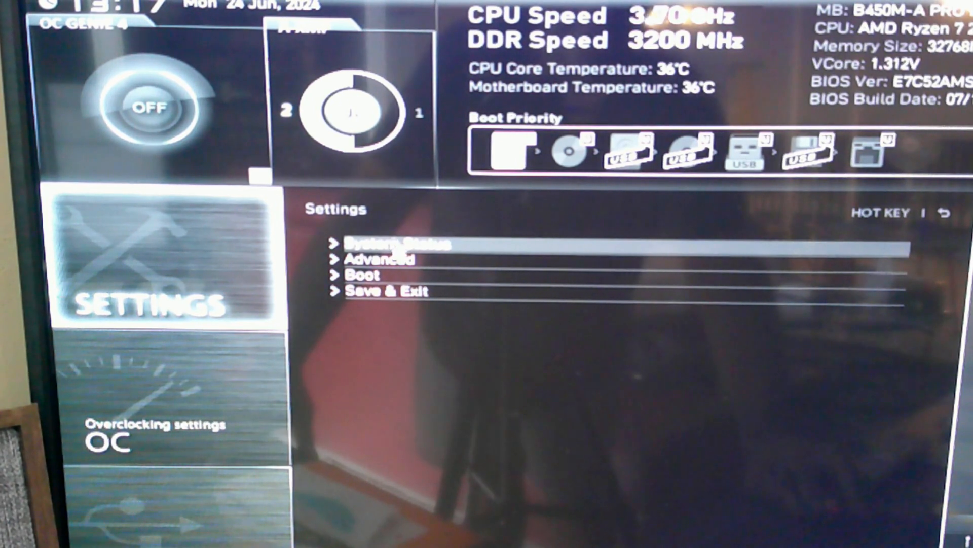
{"action": "left_click", "coordinate": [379, 259]}
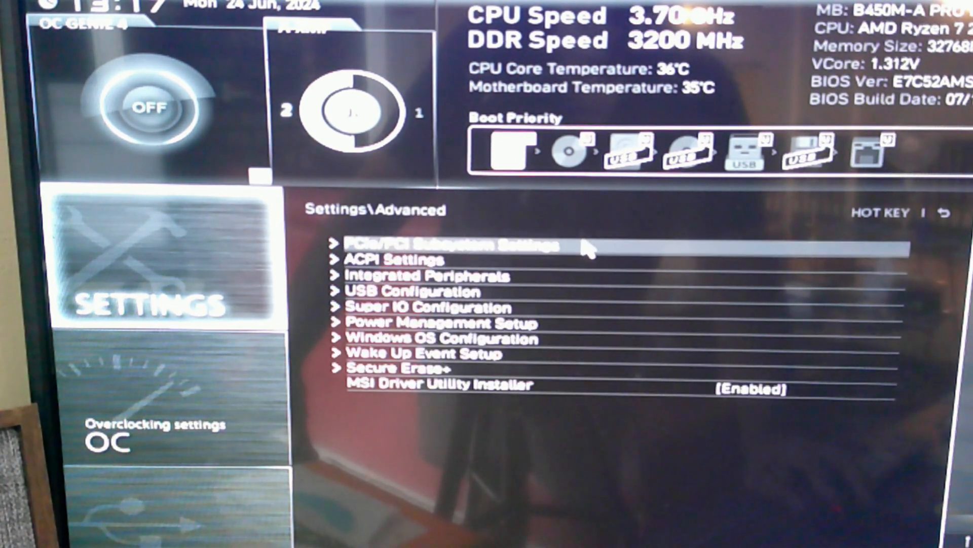
{"action": "mouse_move", "coordinate": [621, 251]}
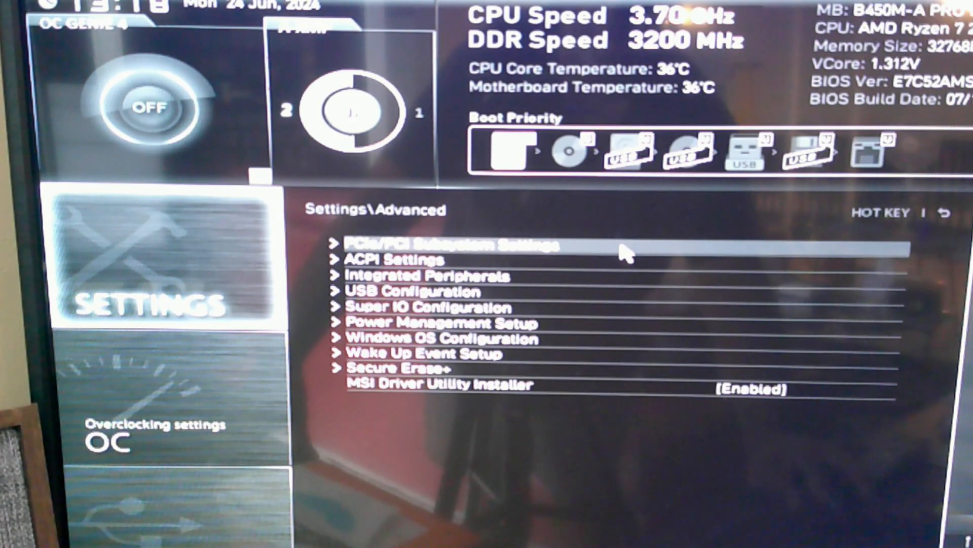
Step: On the PCIe/PCI Subsystem Settings page, set Re-Size BAR Support to Enabled
{"action": "left_click", "coordinate": [451, 243]}
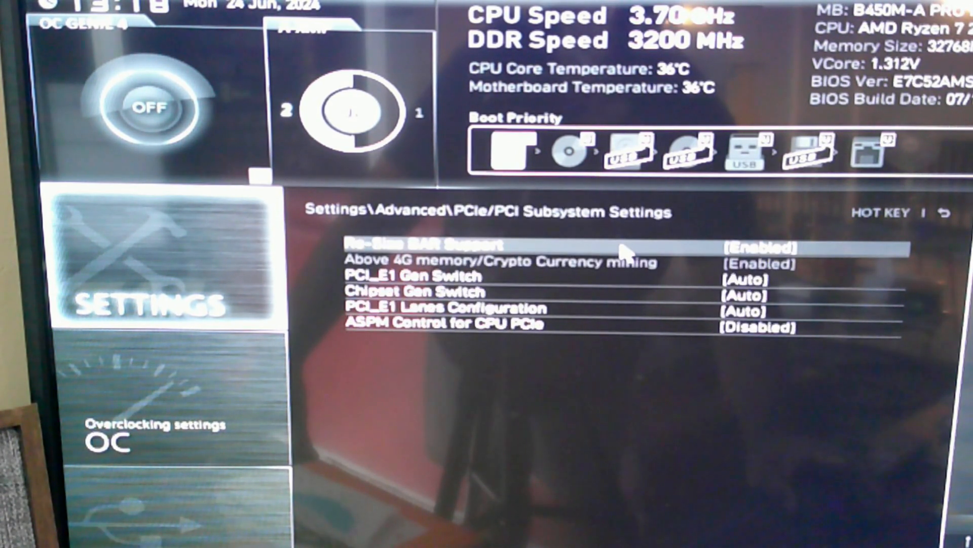
{"action": "mouse_move", "coordinate": [462, 253]}
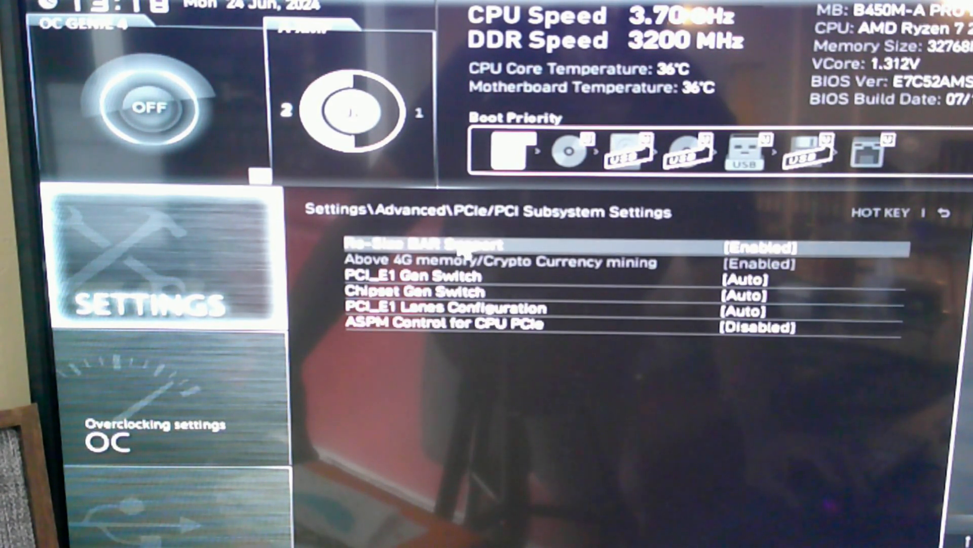
{"action": "mouse_move", "coordinate": [649, 251]}
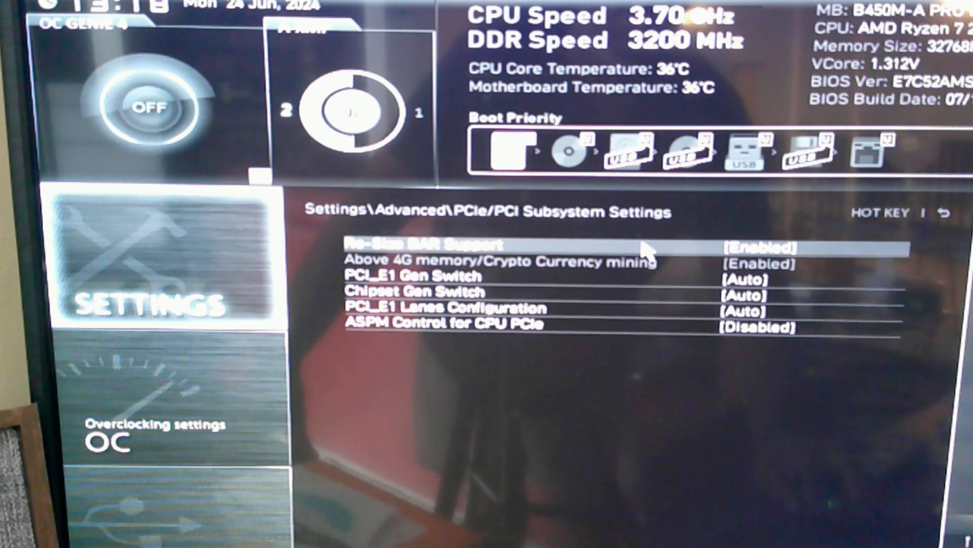
{"action": "left_click", "coordinate": [423, 244]}
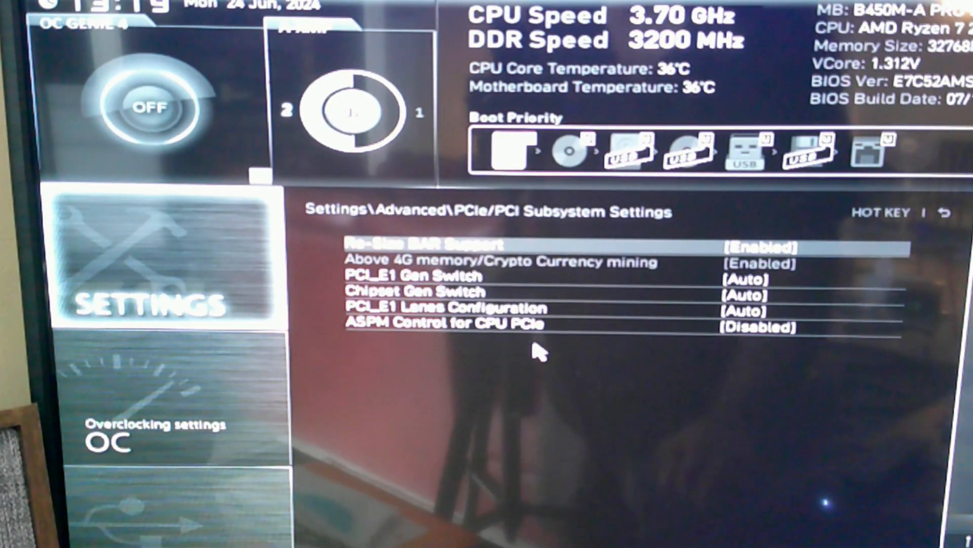
Step: Save the BIOS changes with F10 and reboot into Windows
{"action": "key", "text": "f10"}
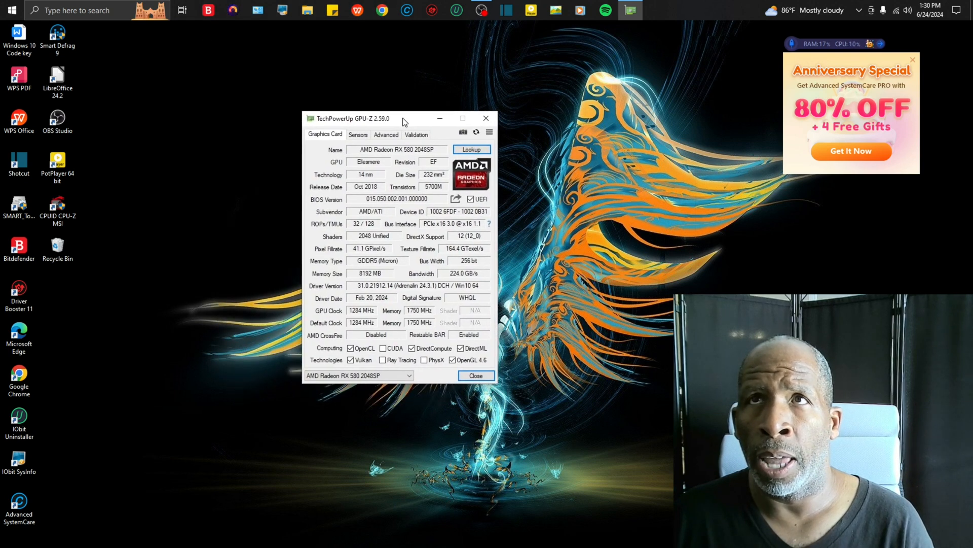
Step: Move GPU-Z to mid-screen and check the Resizable BAR field reads Enabled
{"action": "left_click_drag", "start_coordinate": [351, 118], "coordinate": [442, 131]}
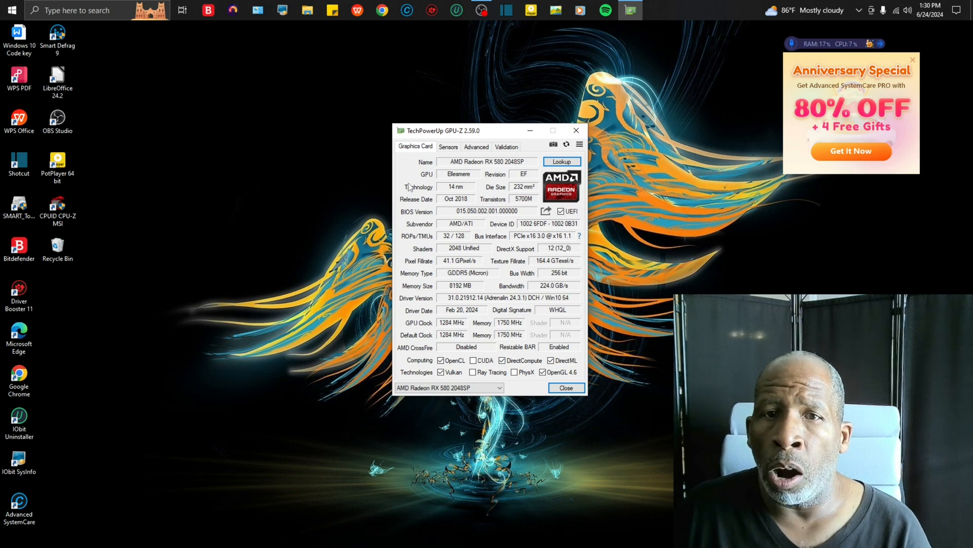
{"action": "mouse_move", "coordinate": [433, 207]}
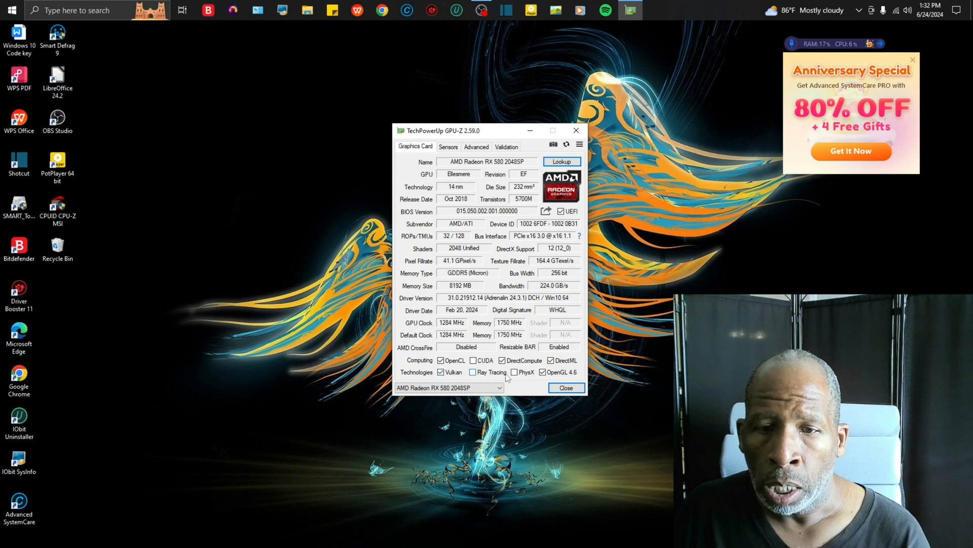
{"action": "left_click", "coordinate": [542, 372]}
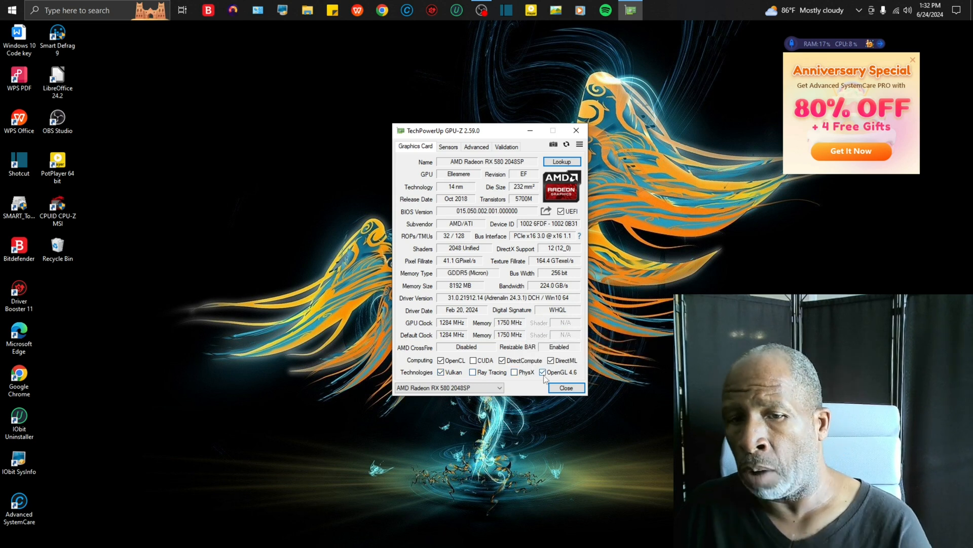